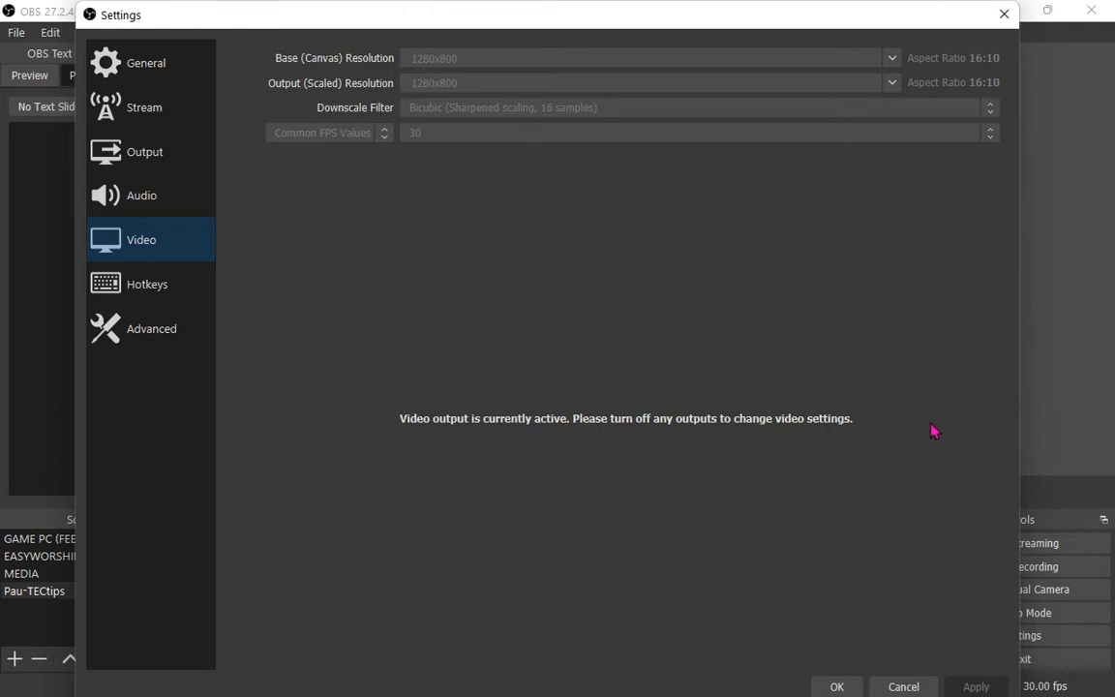
pyautogui.moveTo(692, 441)
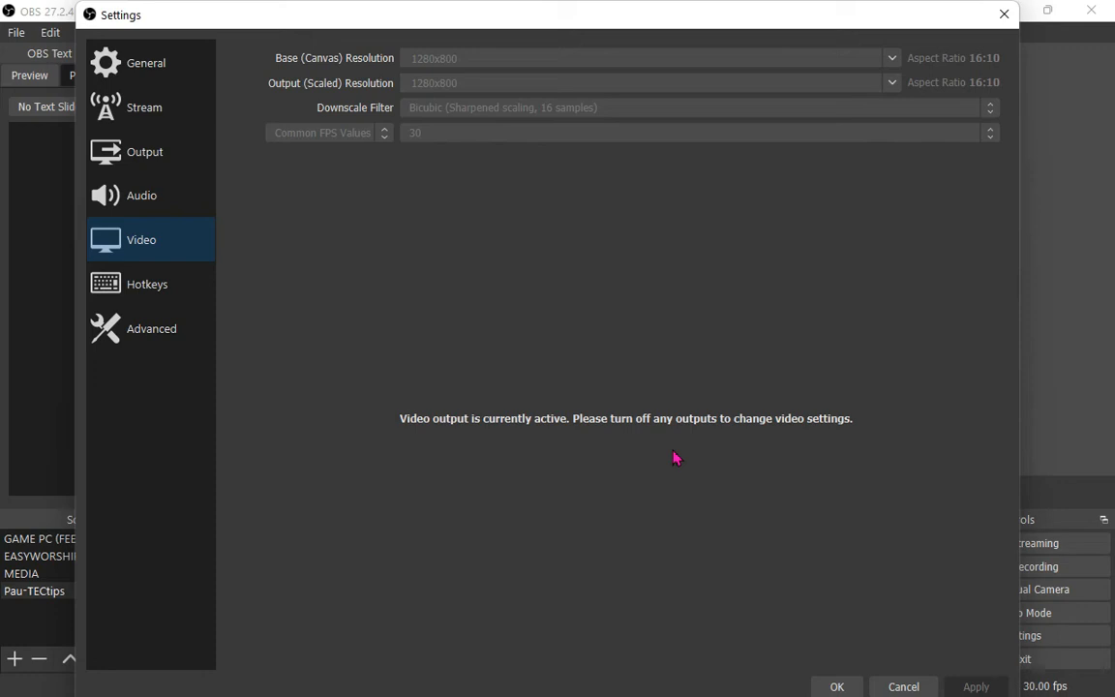
pyautogui.moveTo(830, 688)
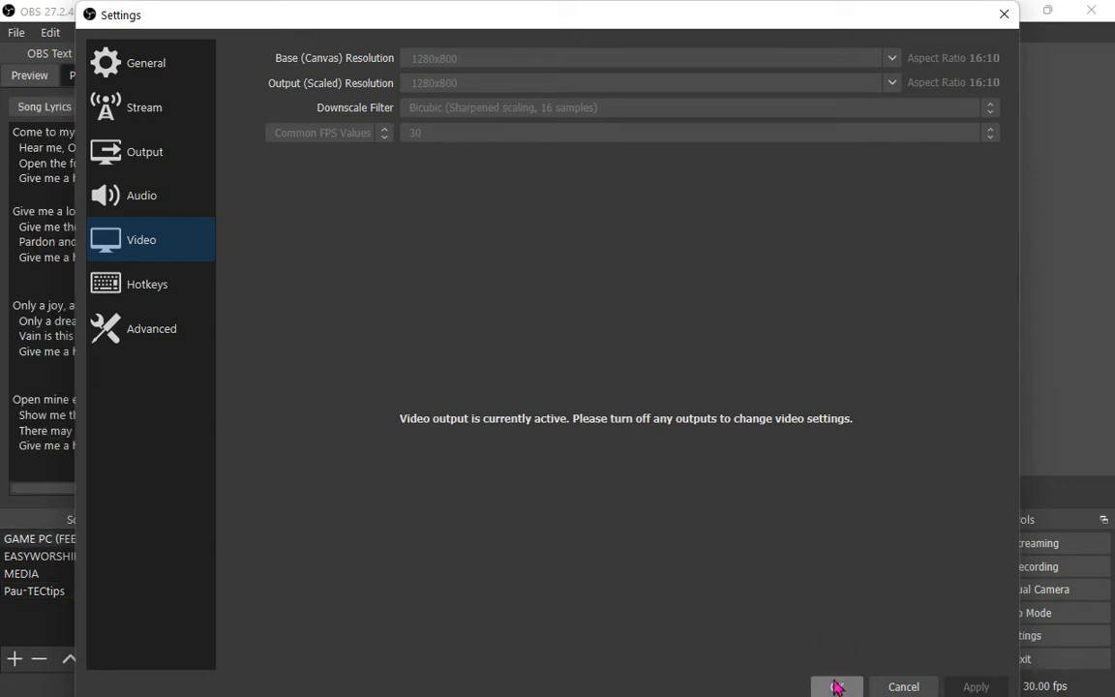
# - Close Settings, then uncheck Main Output and Preview Output in NDI Output settings
pyautogui.click(904, 687)
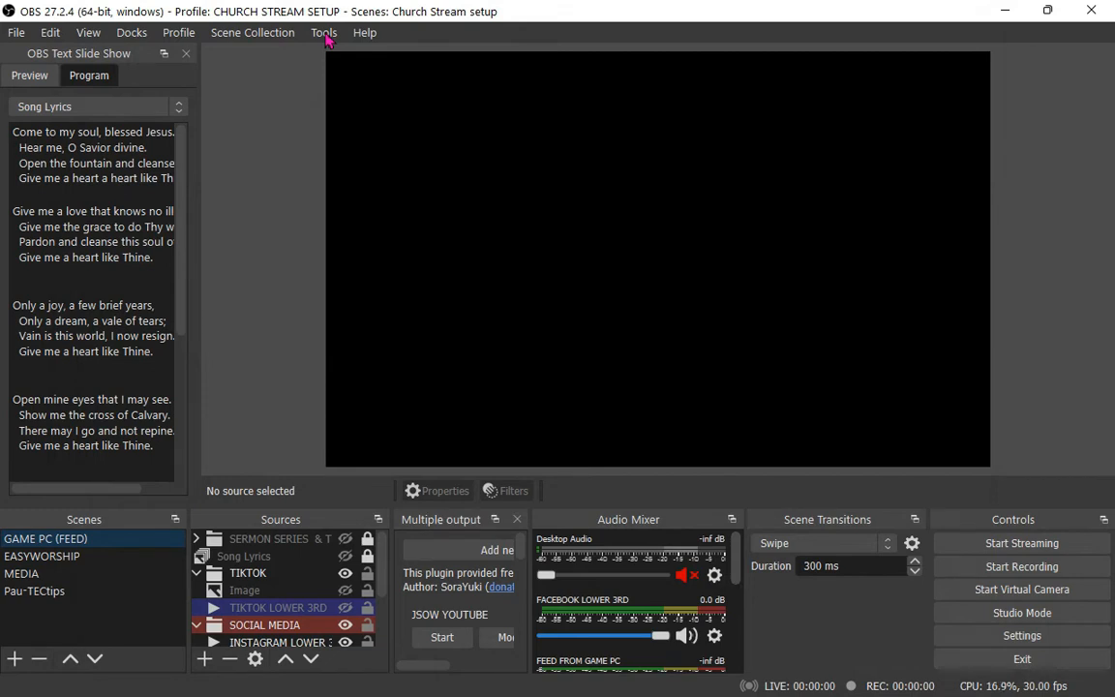
pyautogui.click(324, 32)
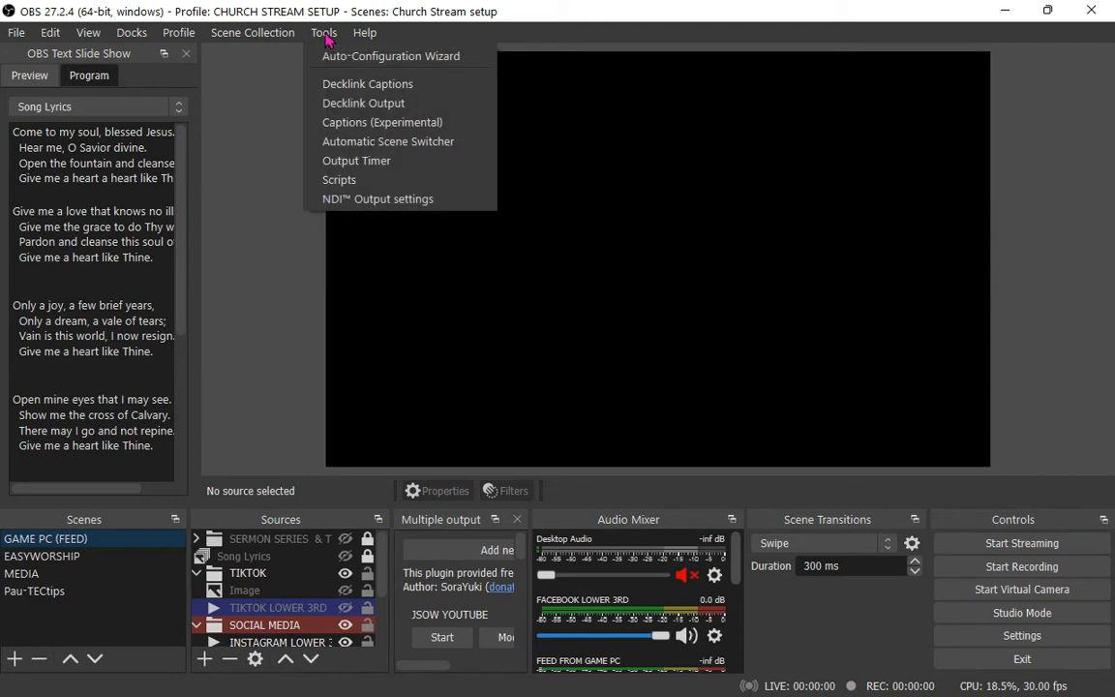
pyautogui.moveTo(377, 199)
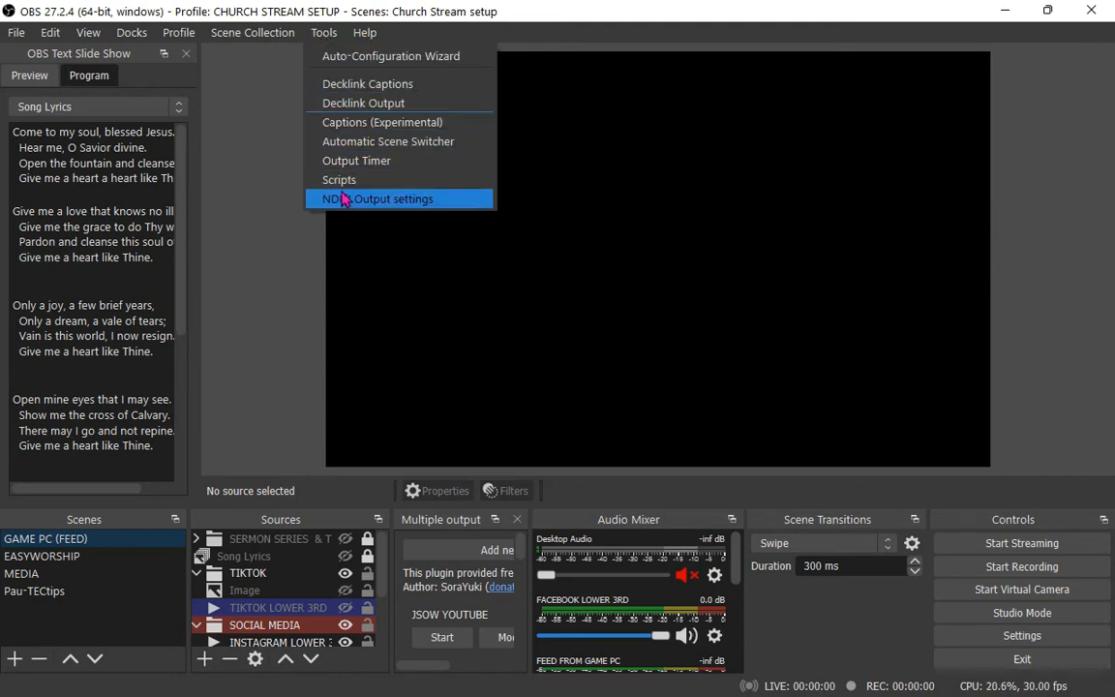
pyautogui.moveTo(365, 200)
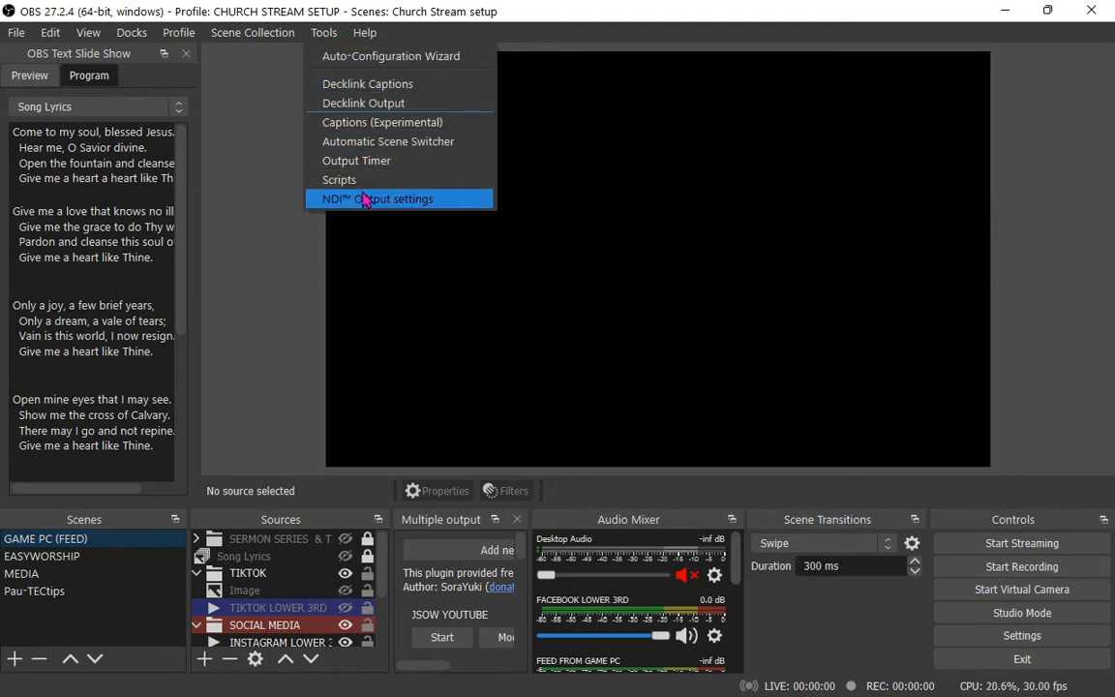
pyautogui.click(377, 199)
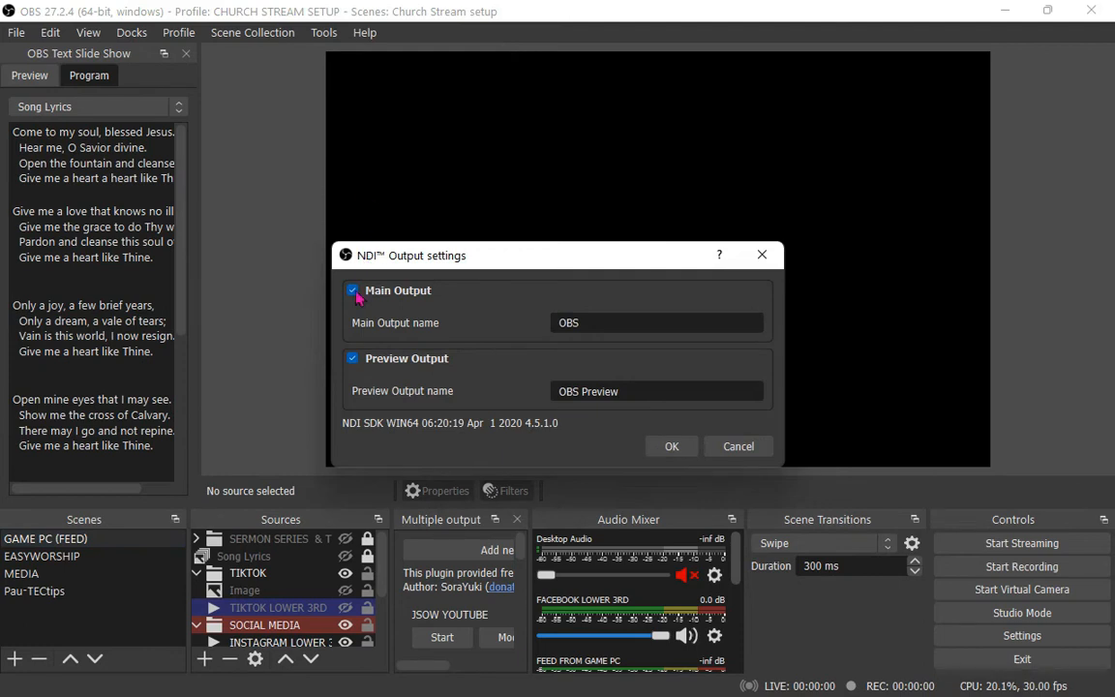
pyautogui.click(353, 291)
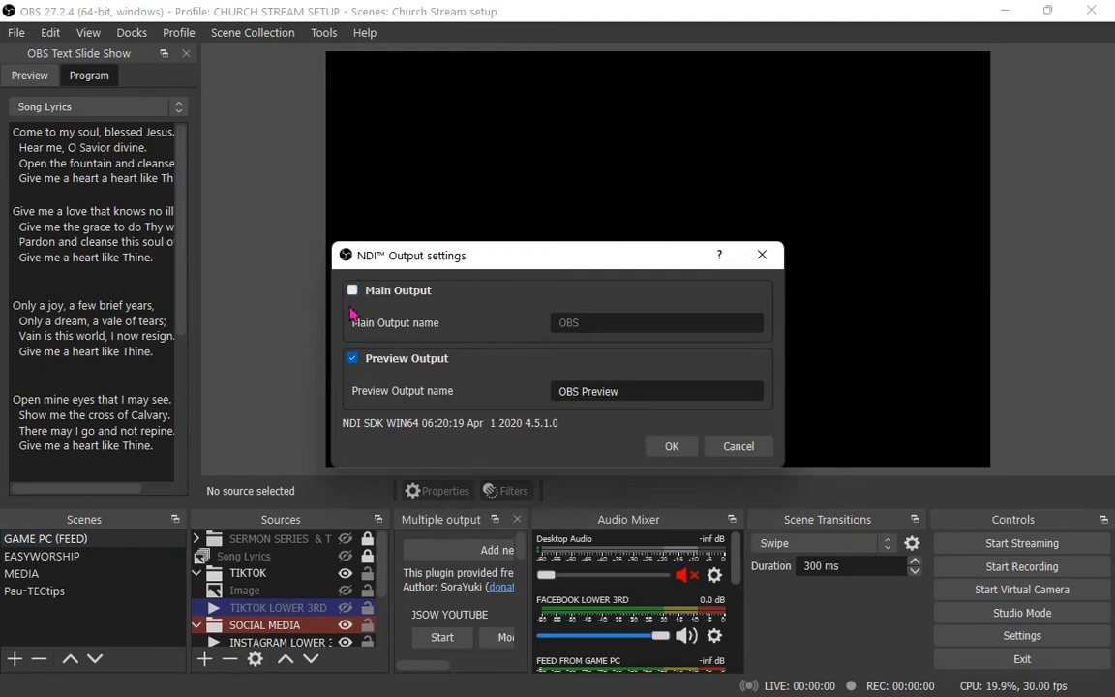
pyautogui.click(352, 358)
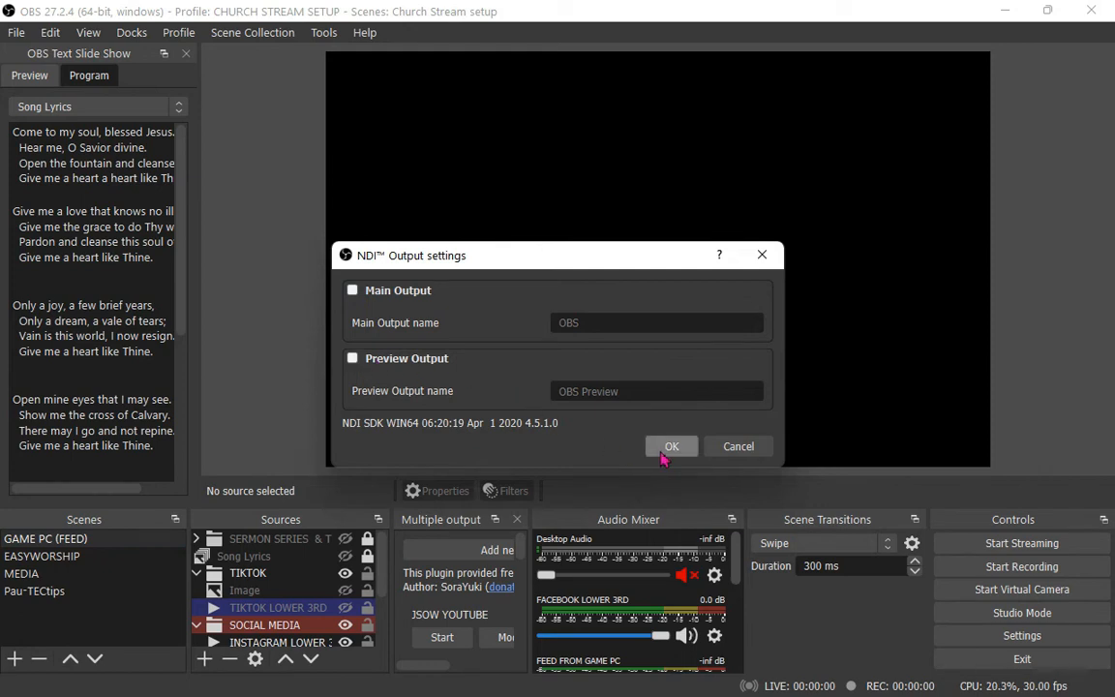
pyautogui.click(671, 446)
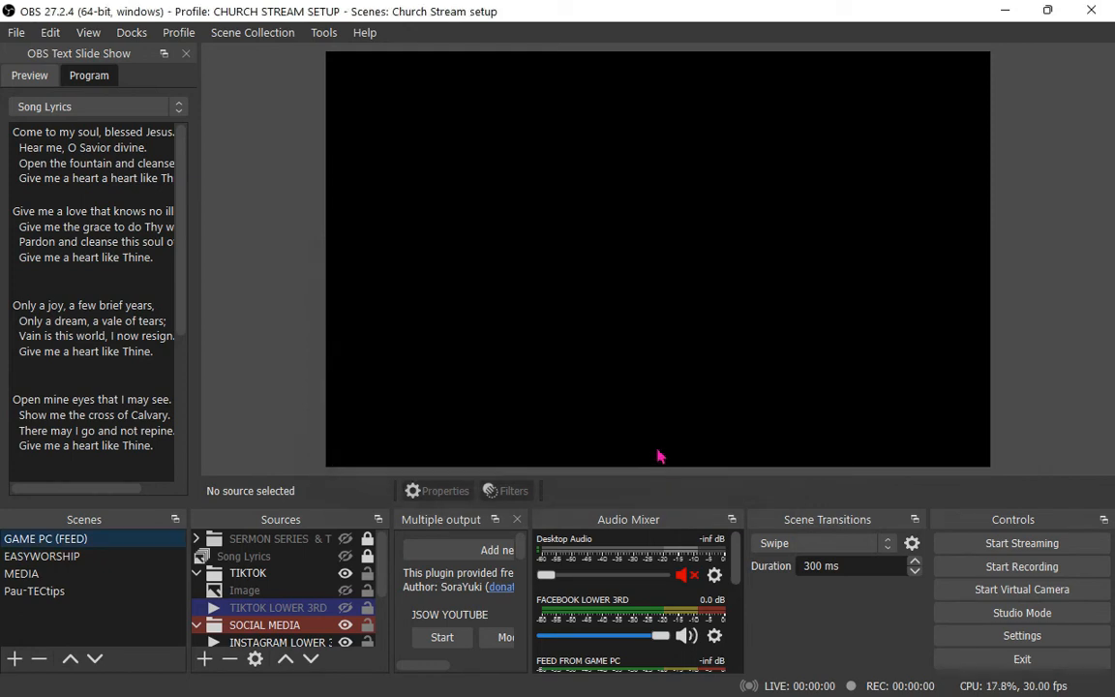
pyautogui.moveTo(310, 155)
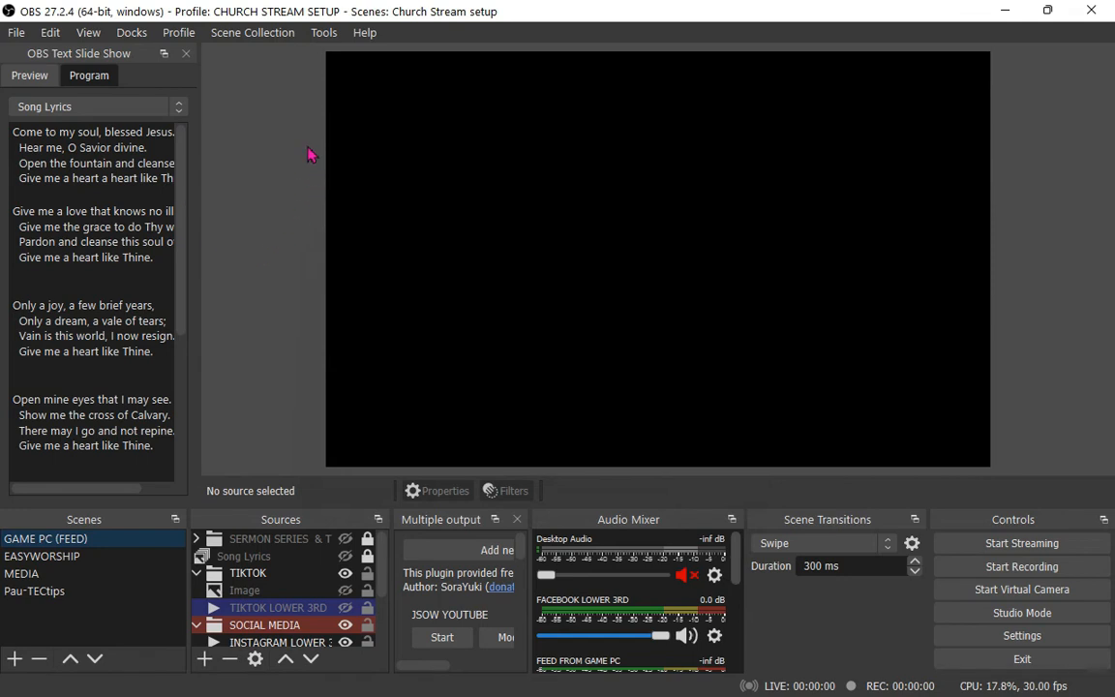
pyautogui.moveTo(308, 62)
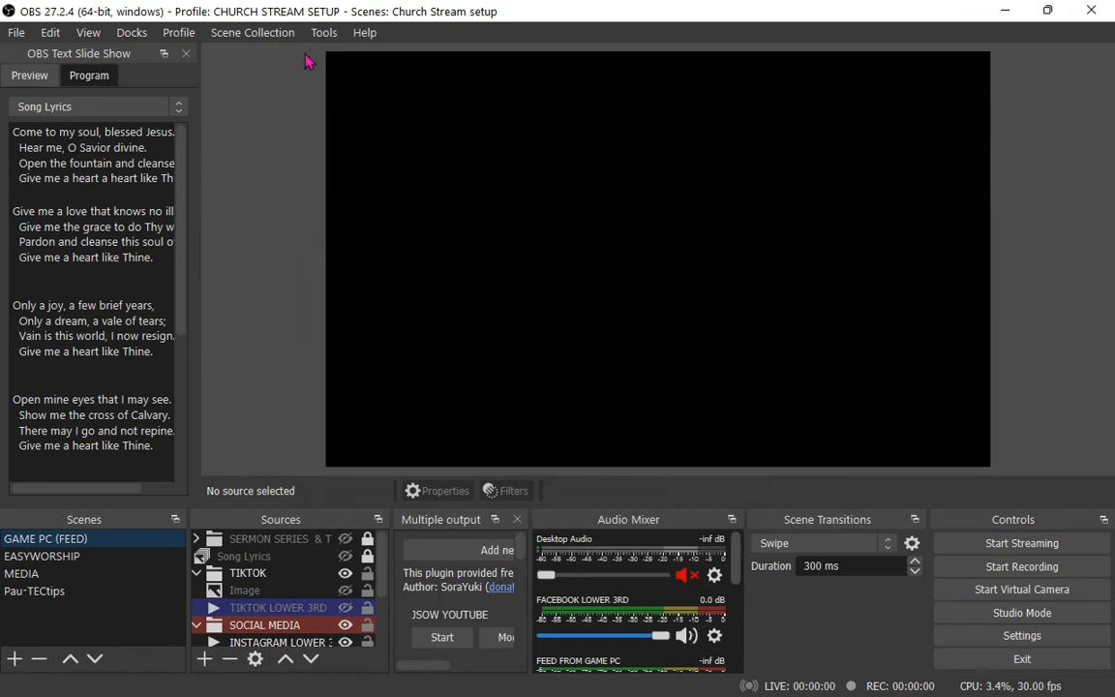
pyautogui.click(323, 31)
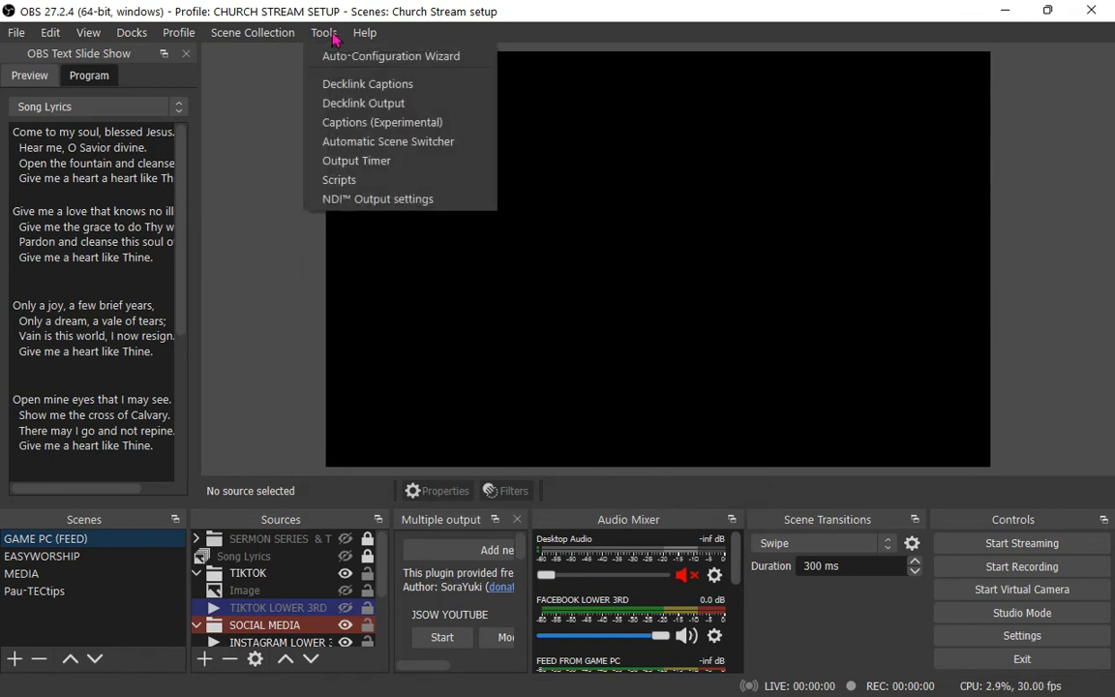
pyautogui.moveTo(377, 198)
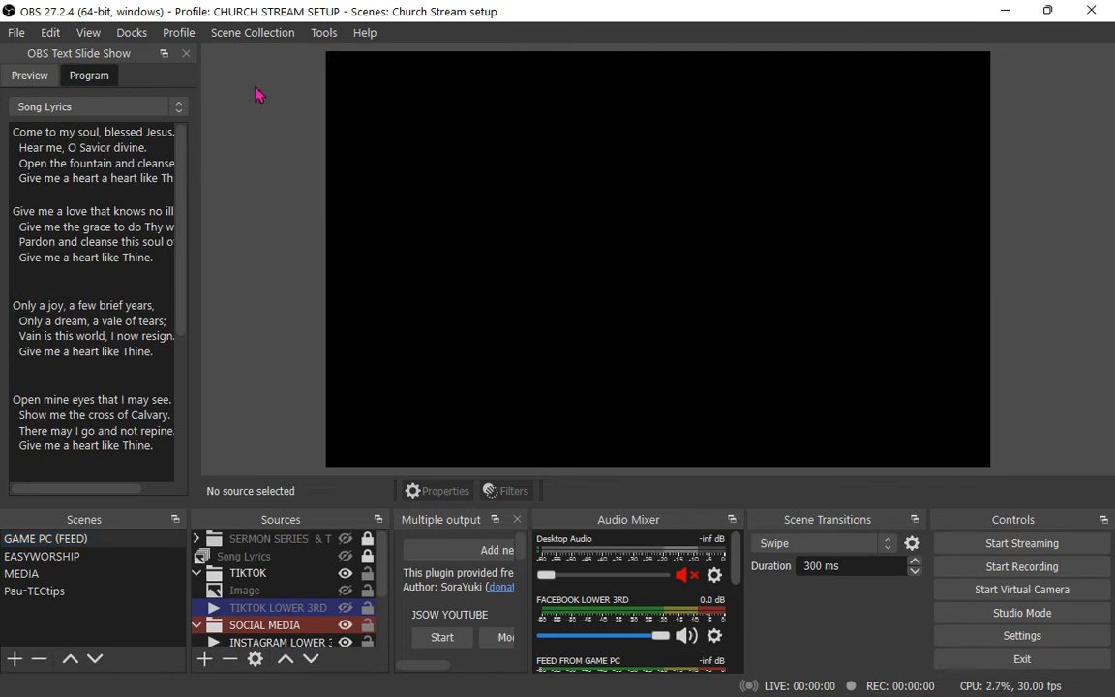
# - On the Video settings page, view the Base (Canvas) Resolution choices, then dismiss them
pyautogui.click(1021, 635)
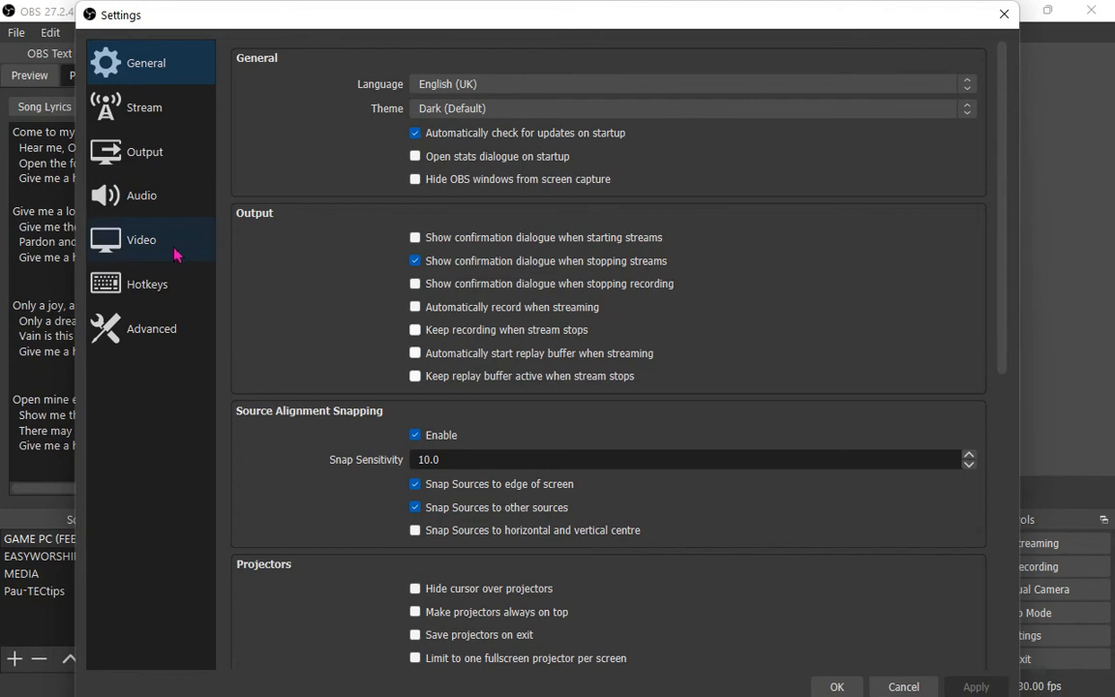
pyautogui.click(141, 239)
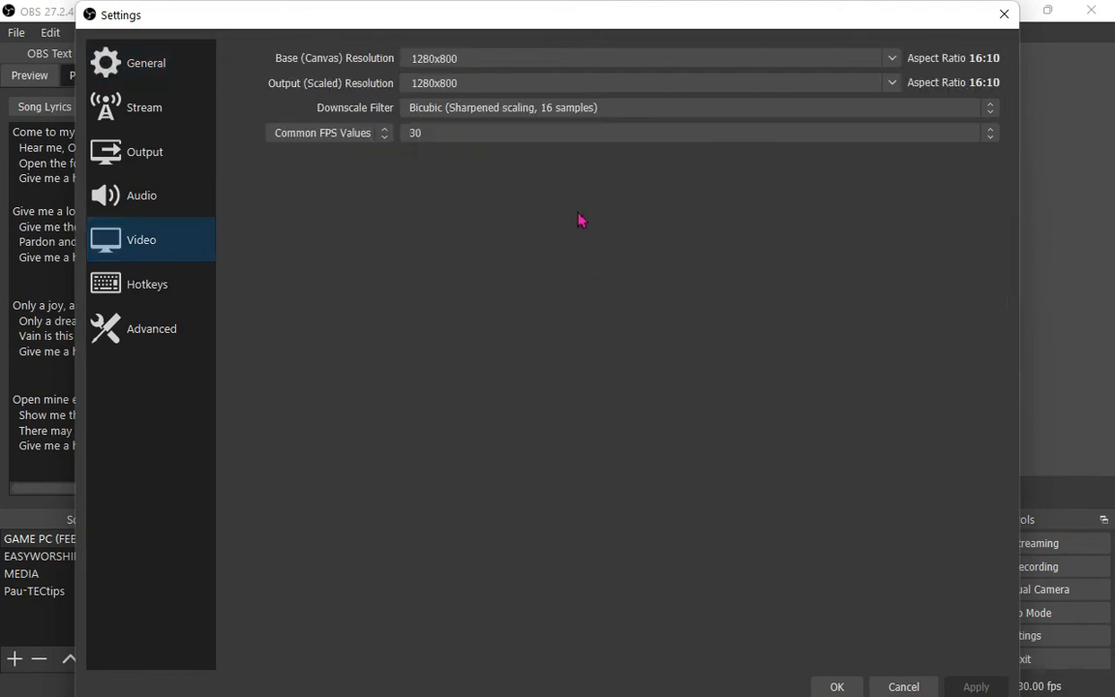
pyautogui.moveTo(601, 78)
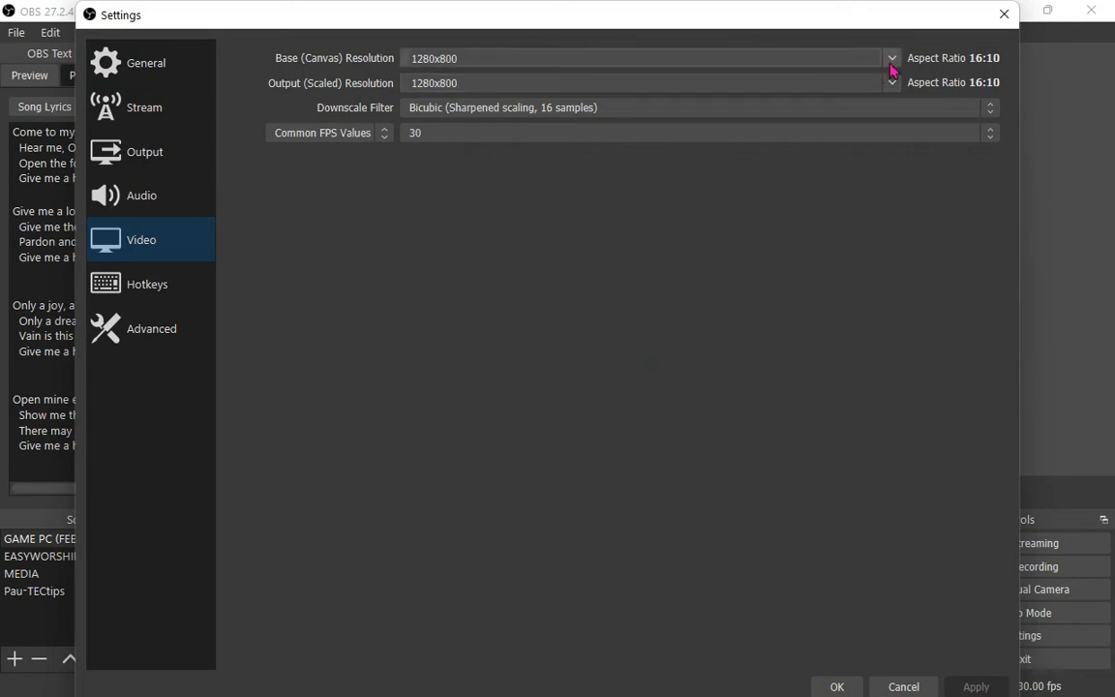
pyautogui.click(891, 58)
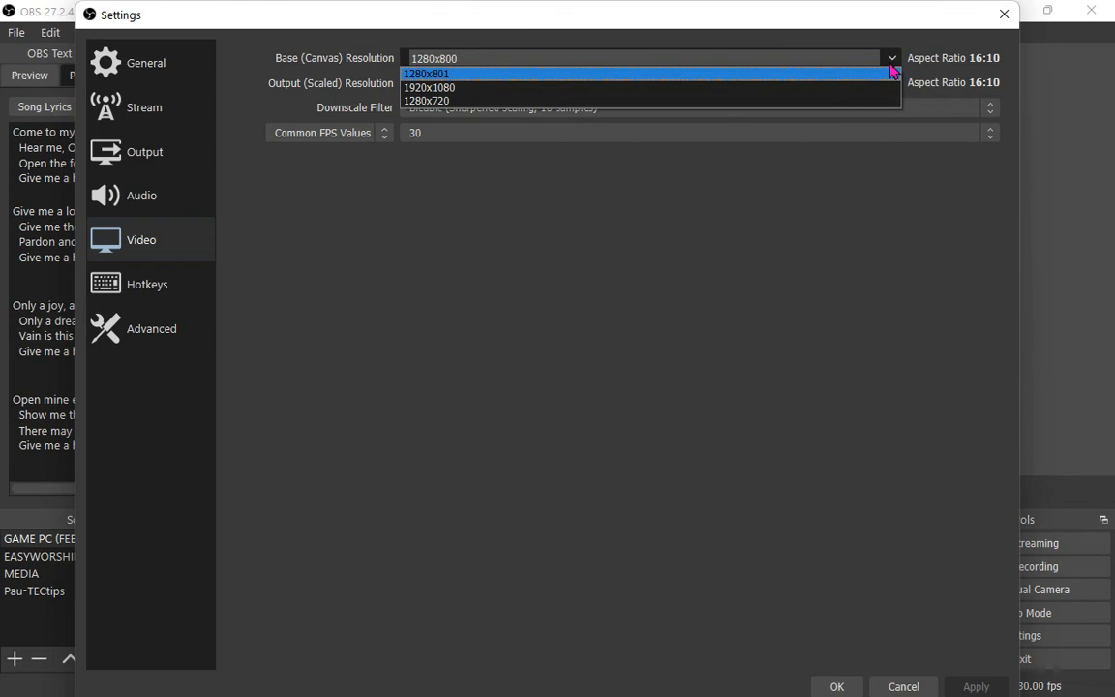
pyautogui.click(434, 82)
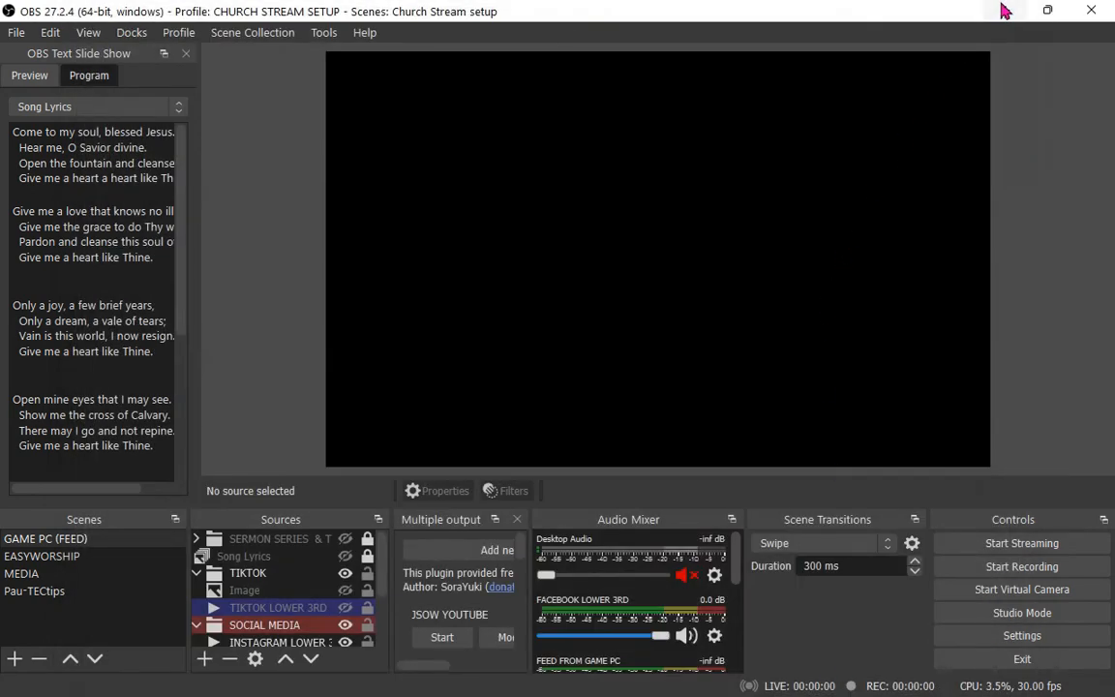
pyautogui.moveTo(1010, 11)
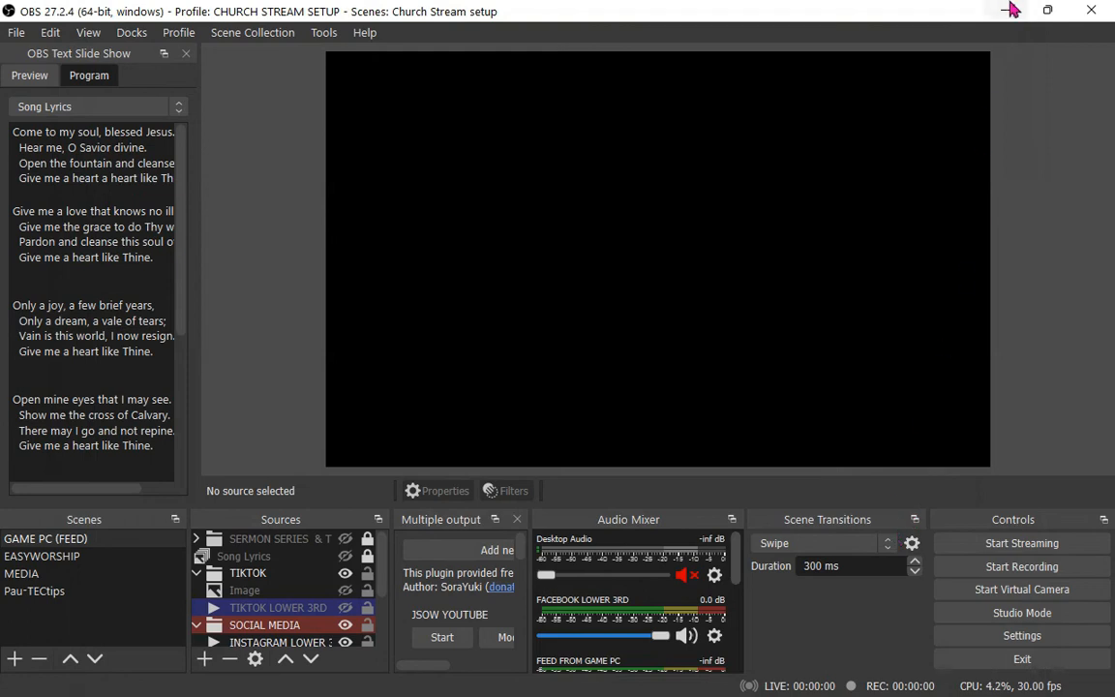
pyautogui.moveTo(876, 492)
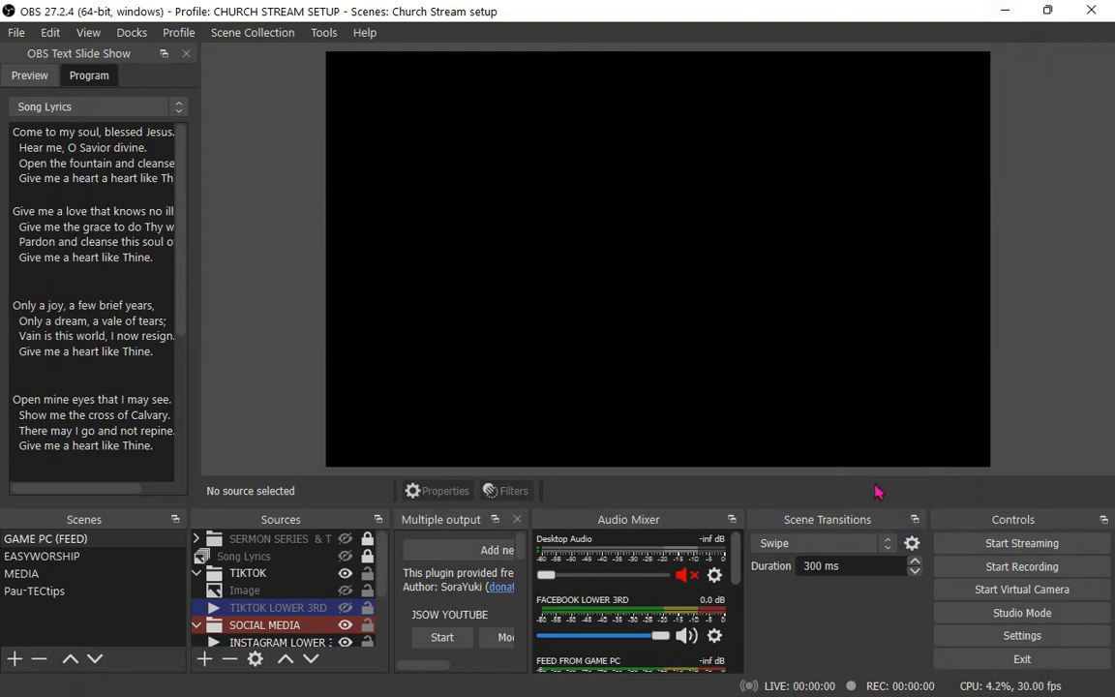
pyautogui.moveTo(1060, 215)
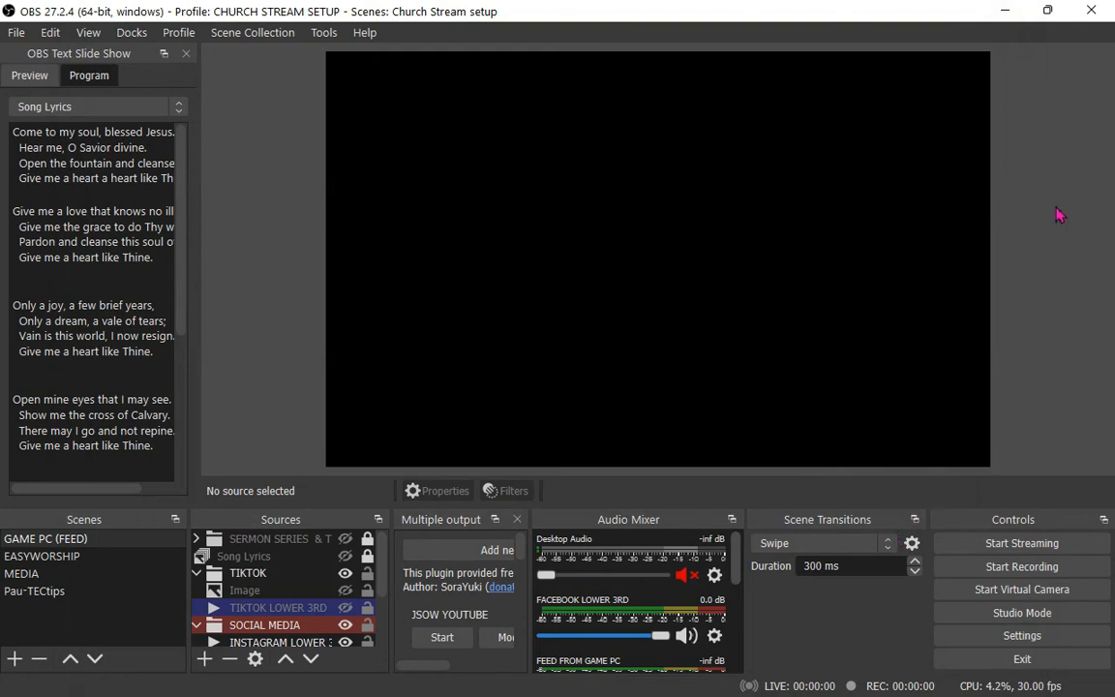